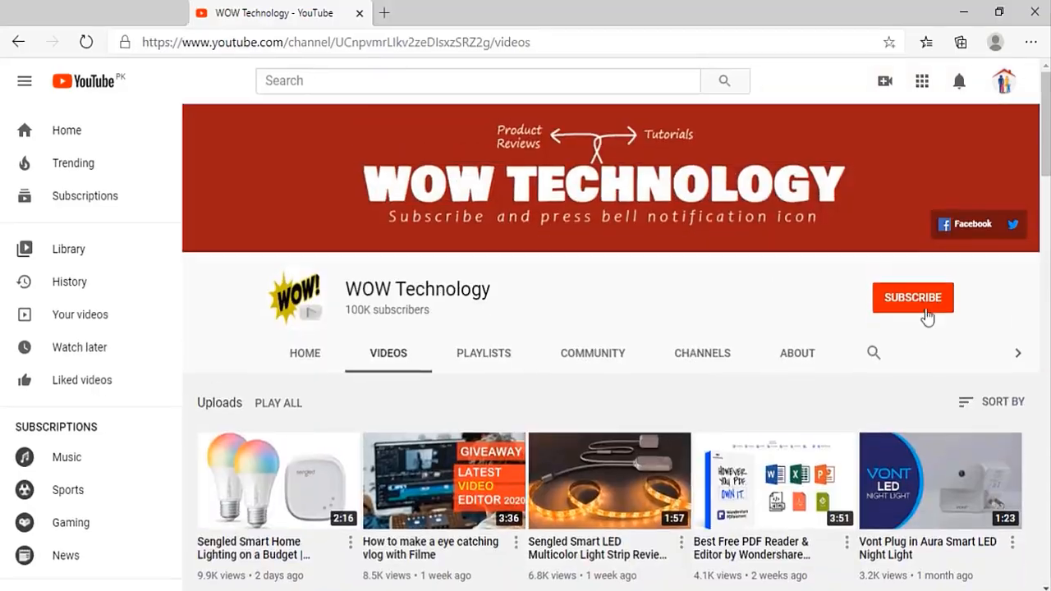
- Subscribe to the WOW Technology channel before leaving for the store's software page
left_click(914, 298)
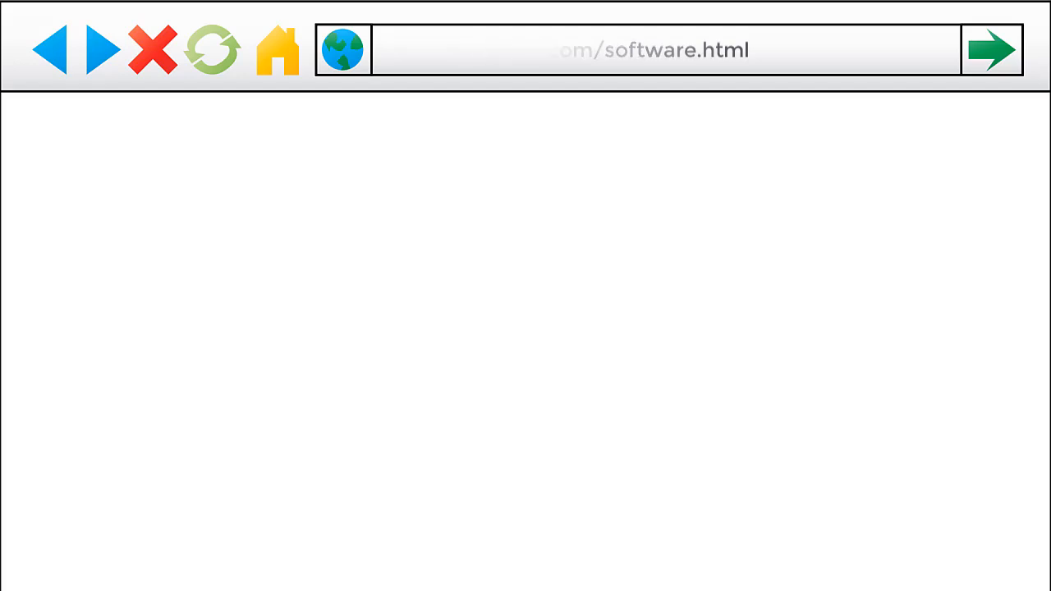
- From the Software category listing, open the Windows 10 Professional CD-KEY page priced $15.17
left_click(992, 49)
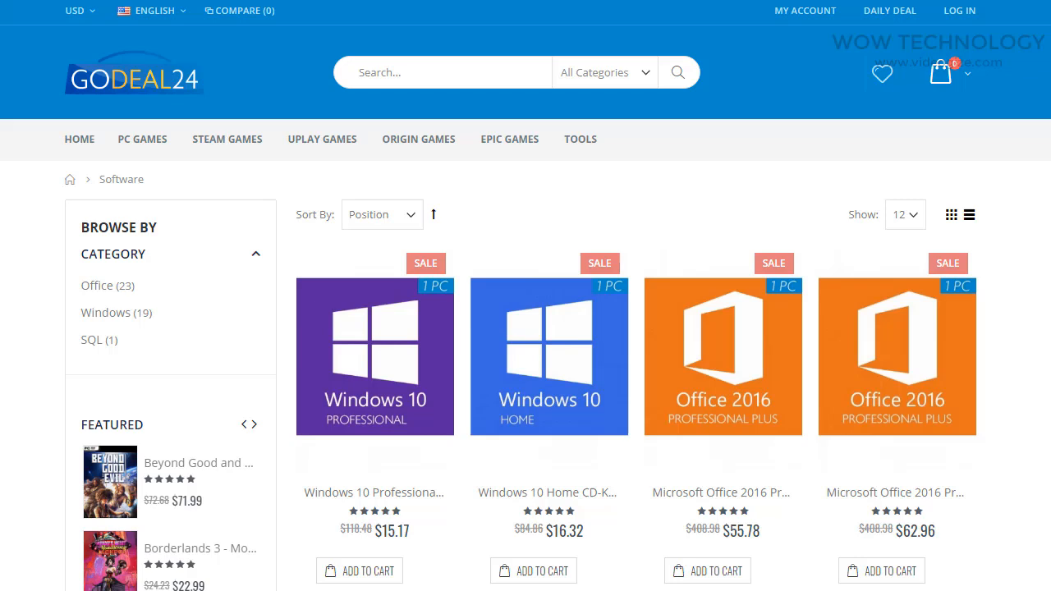
mouse_move(549, 356)
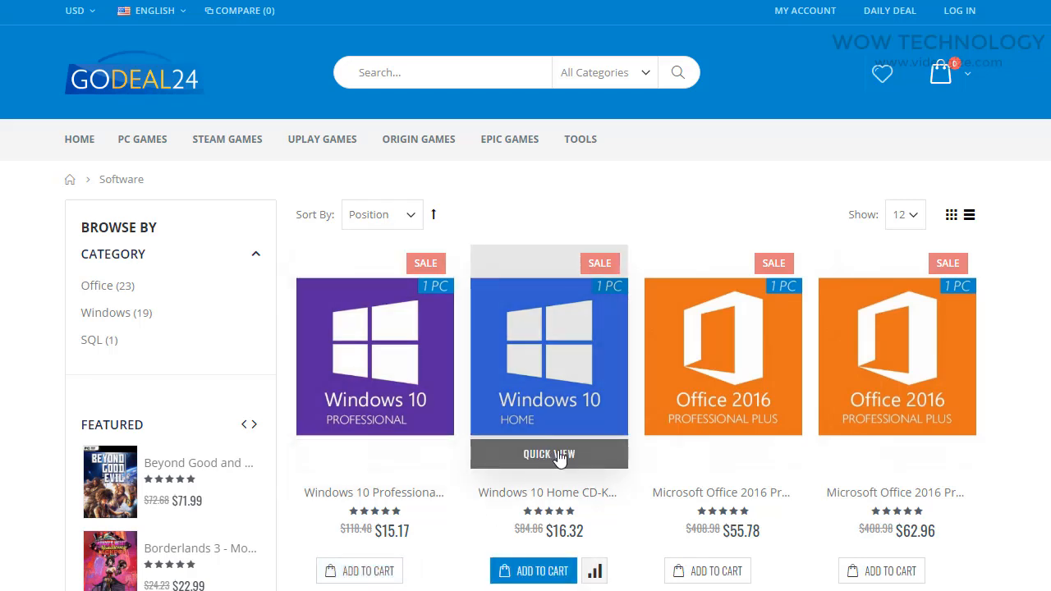
mouse_move(442, 423)
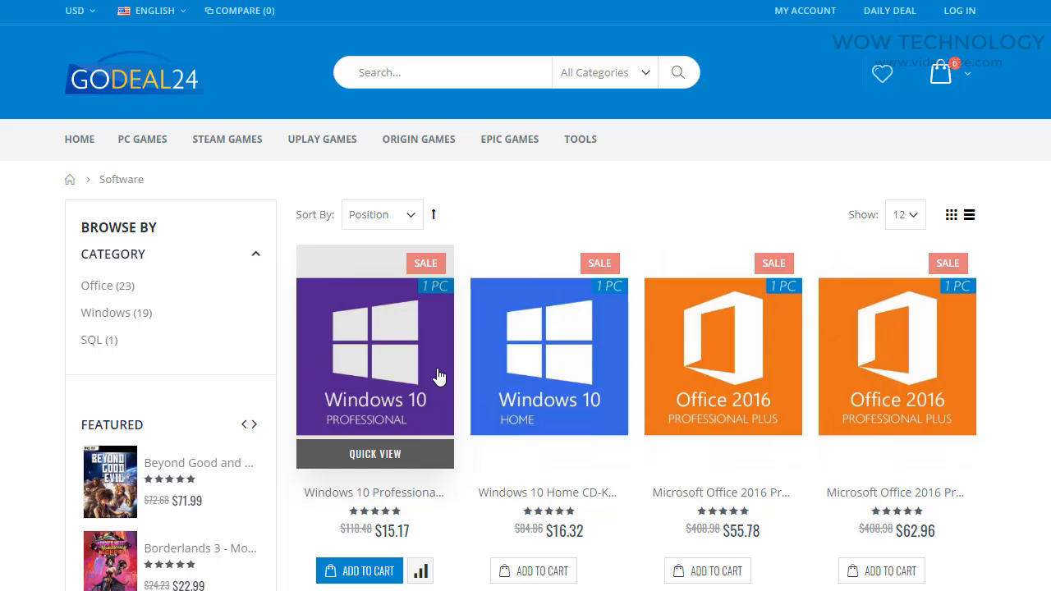
left_click(375, 355)
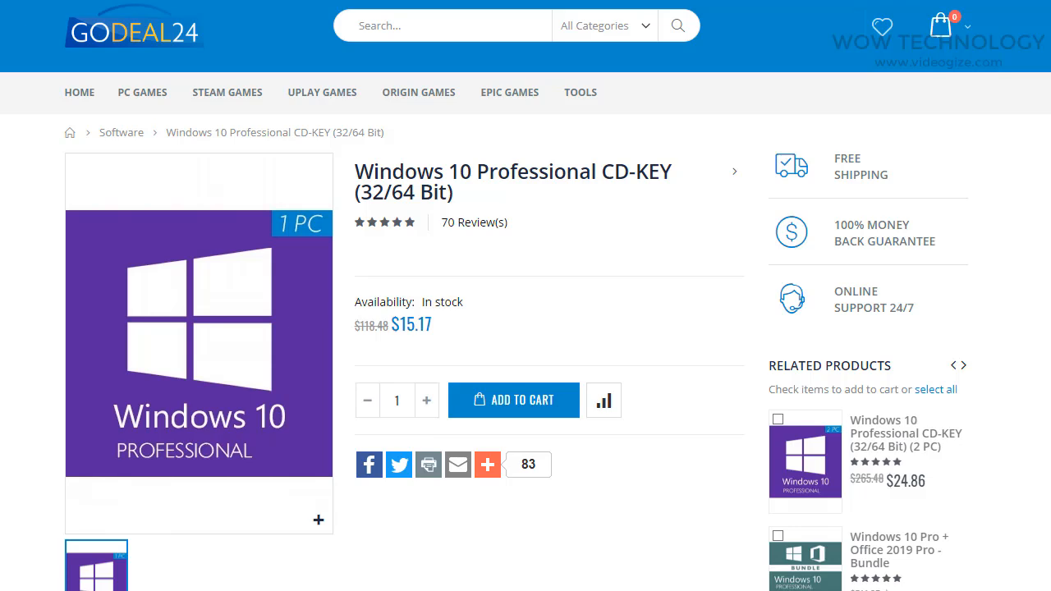
- Add the Windows 10 Professional key to the cart and apply coupon Eytb30, dropping the total to $10.62
left_click(512, 401)
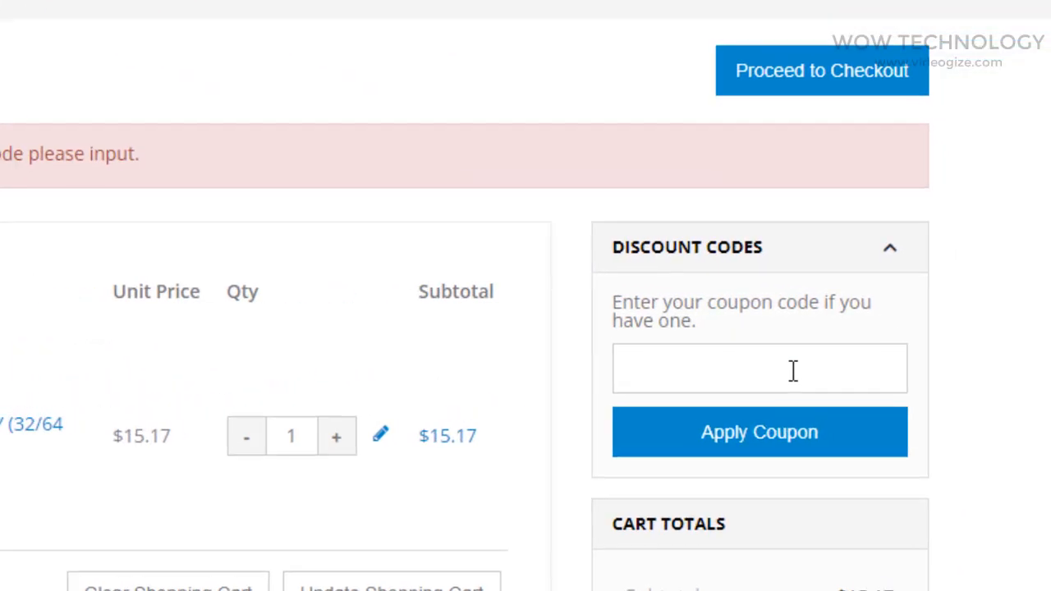
type("Eytb30")
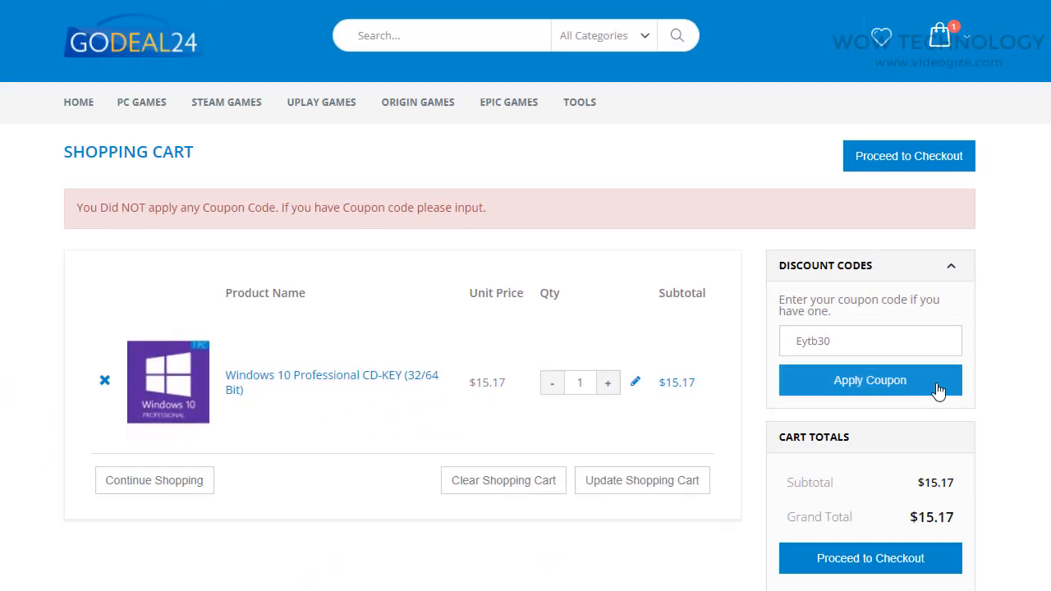
left_click(870, 381)
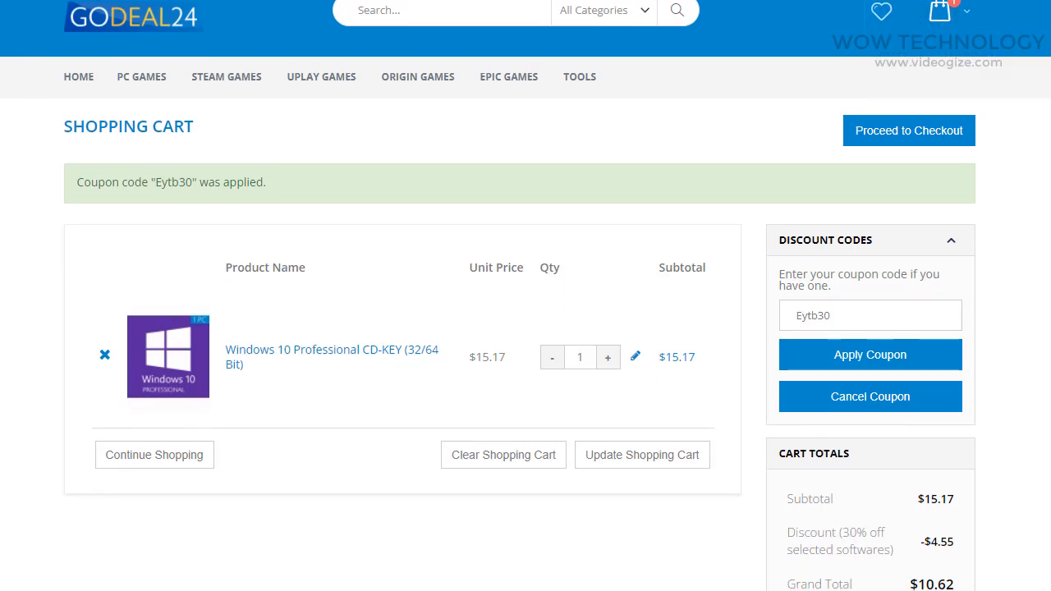
scroll("down", 3)
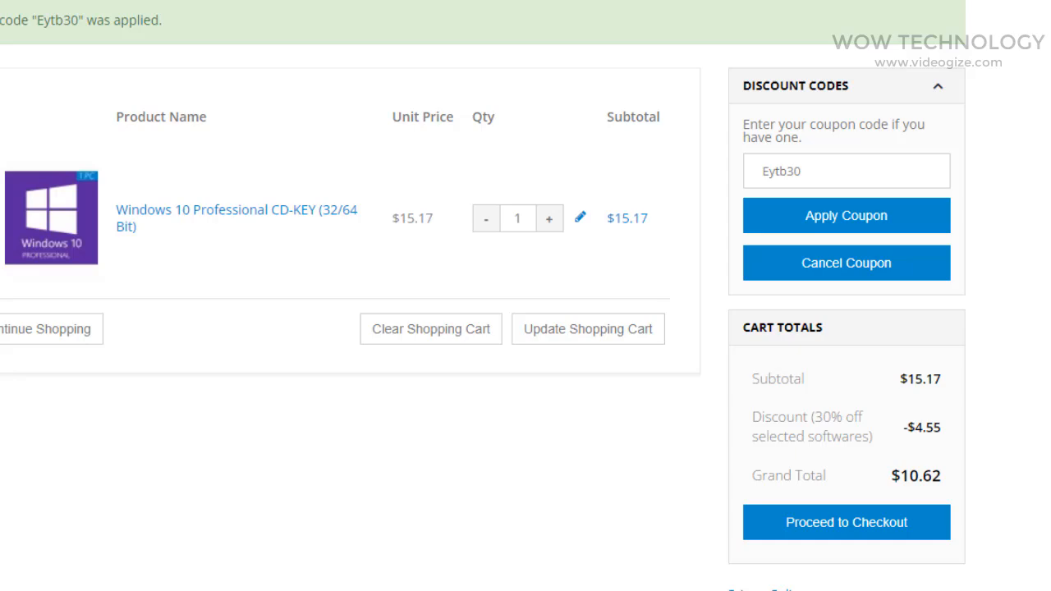
scroll("down", 3)
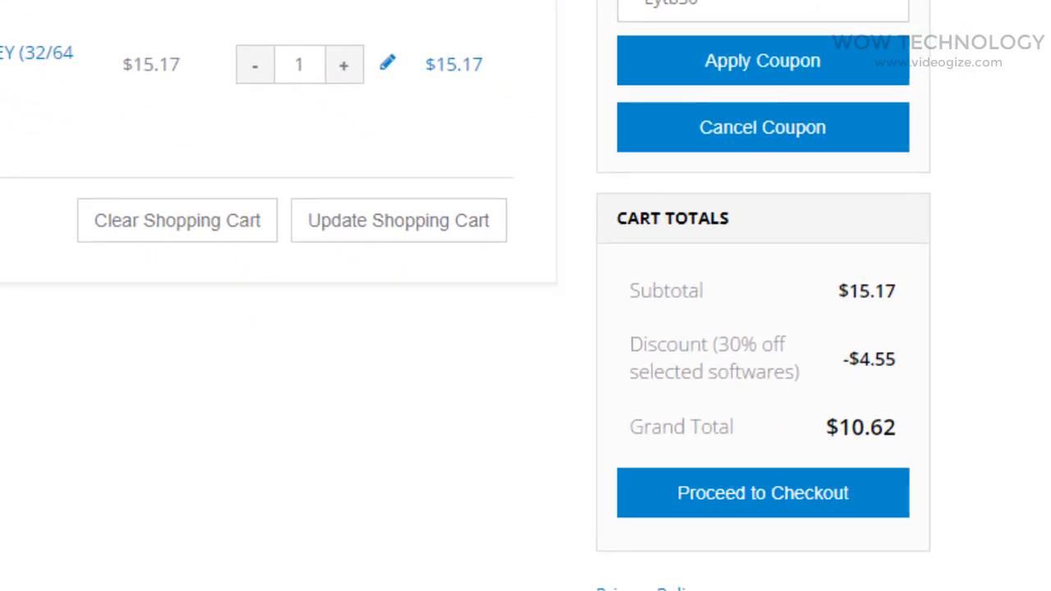
scroll("up", 3)
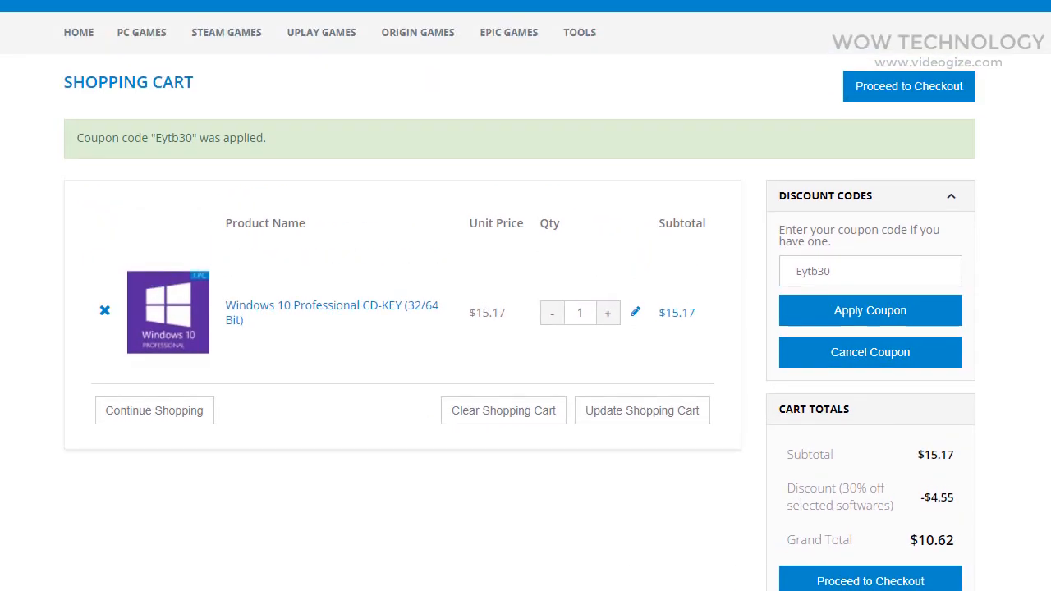
scroll("down", 3)
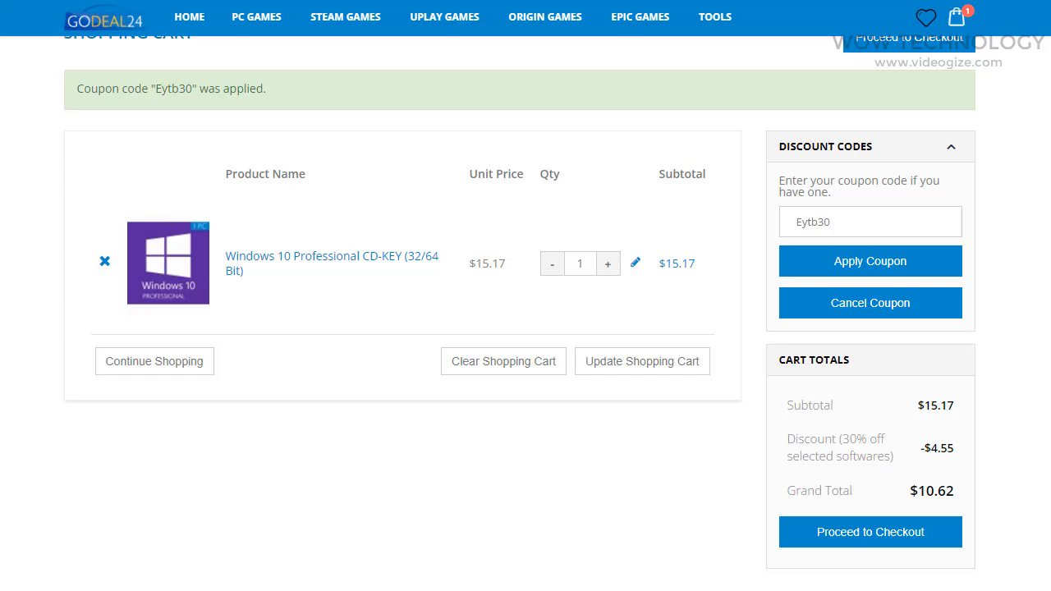
- Proceed to checkout, continue past Checkout Method and Payment Information to reach the Cwalletco payment step
left_click(871, 532)
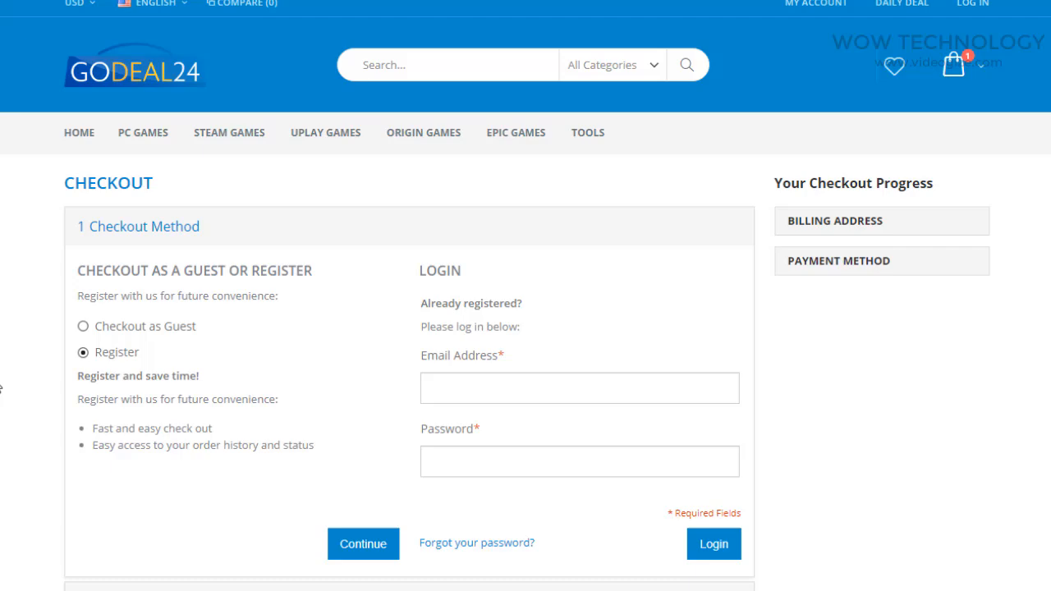
left_click(363, 544)
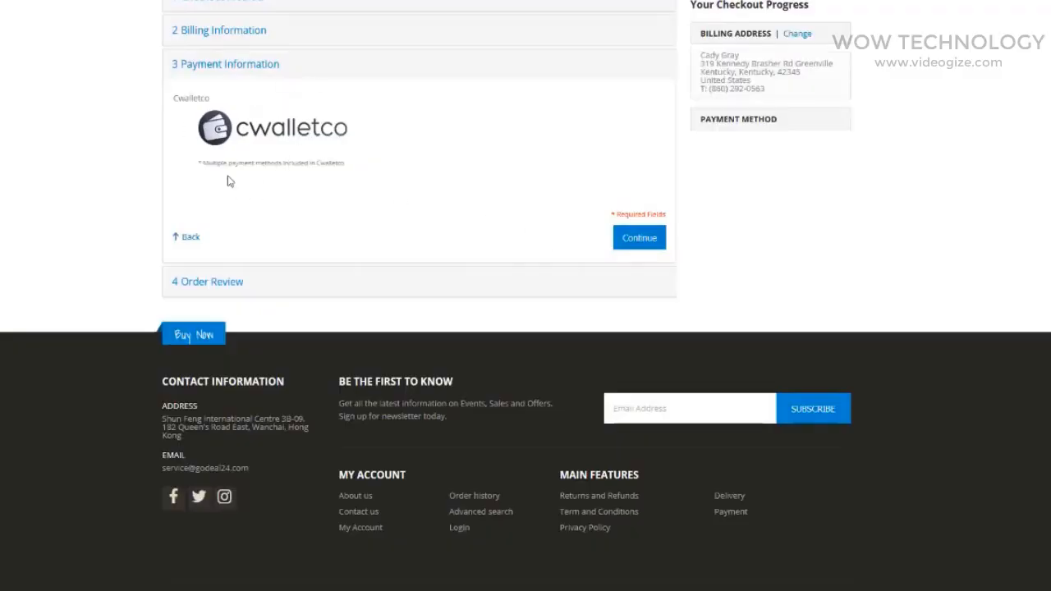
left_click(639, 237)
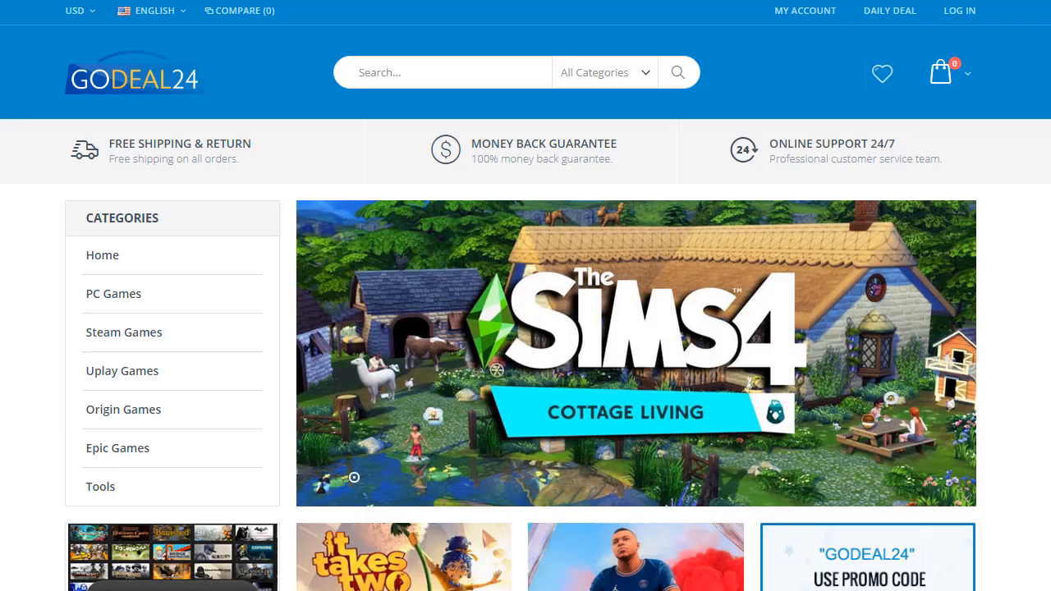
scroll("down", 3)
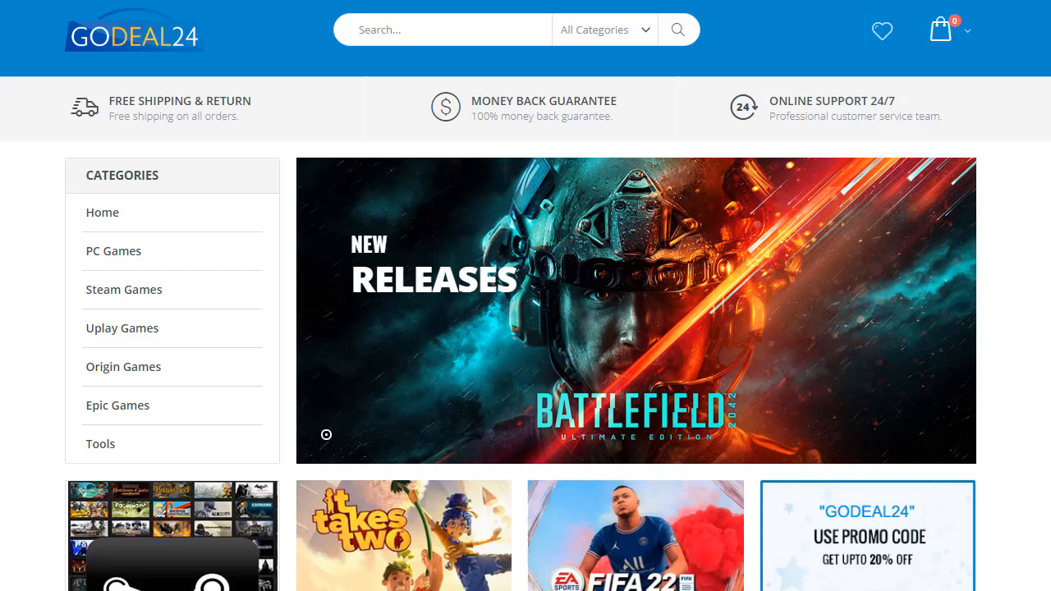
scroll("down", 3)
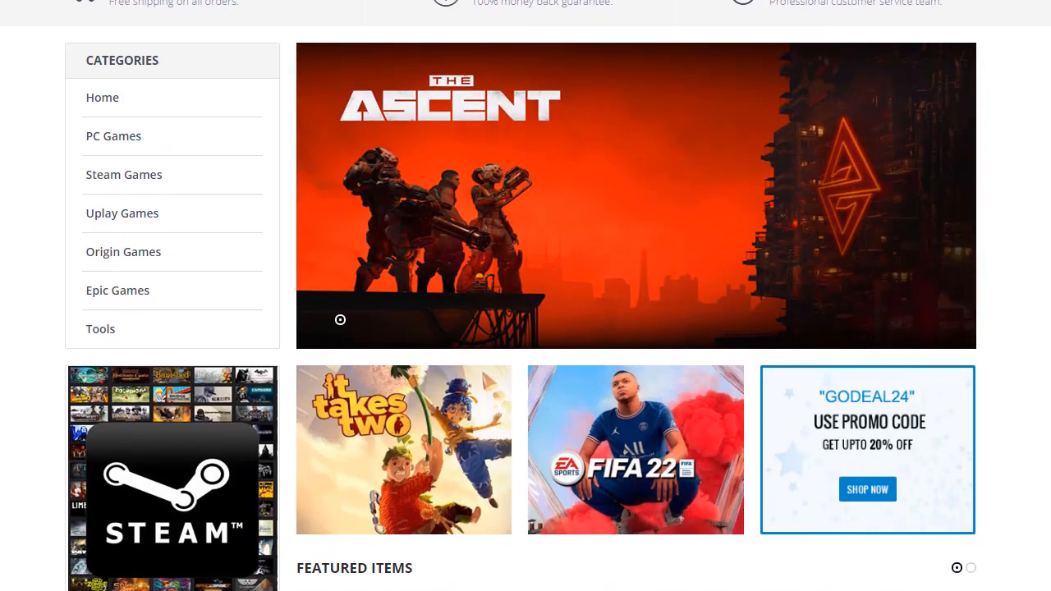
scroll("down", 3)
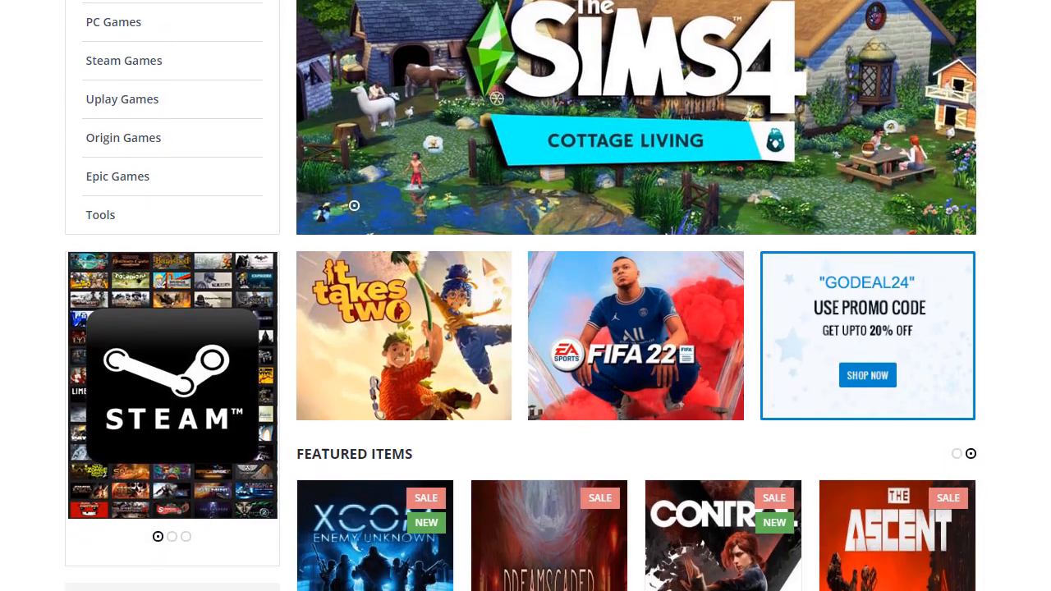
scroll("down", 3)
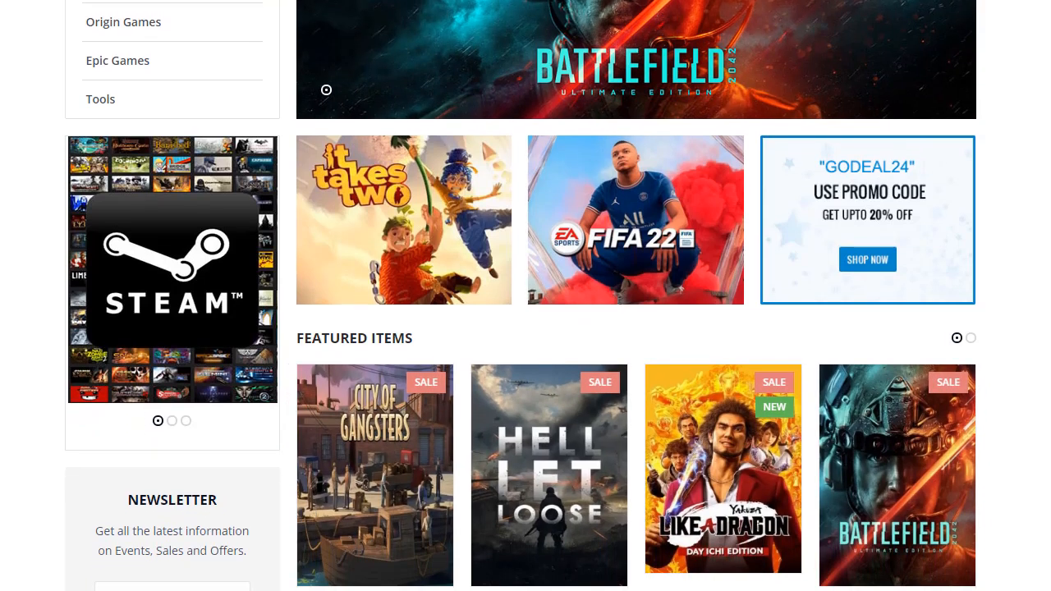
scroll("down", 3)
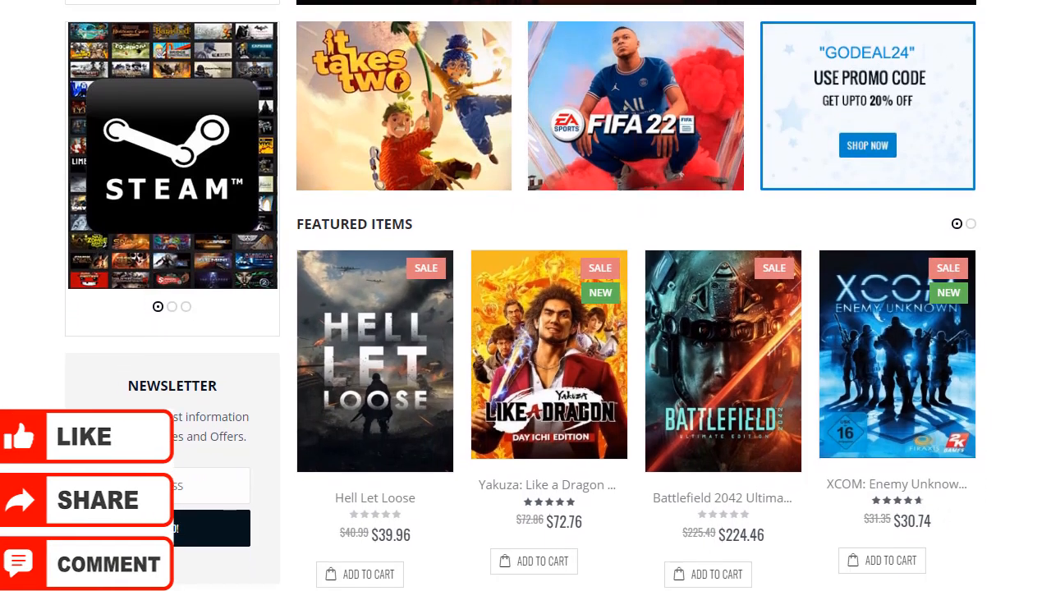